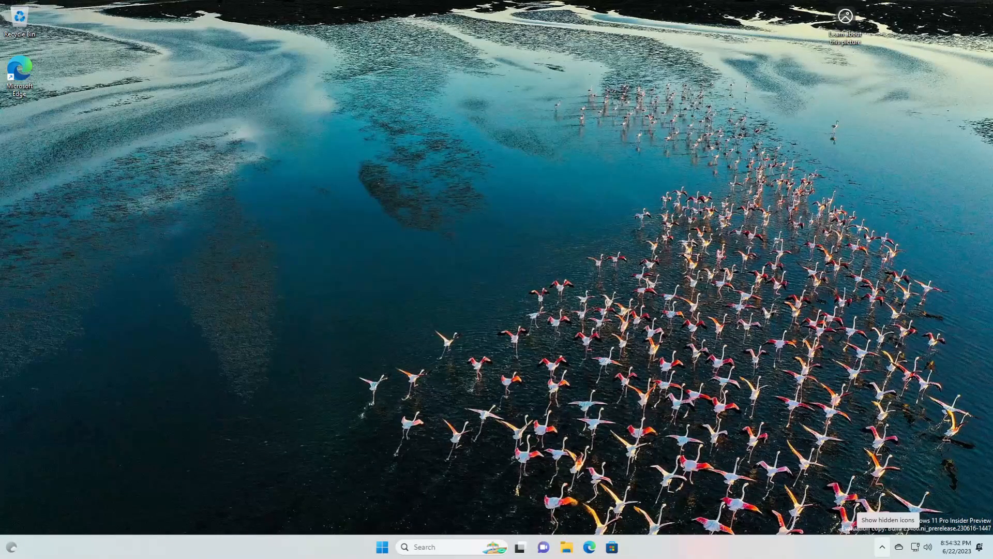
{"action": "mouse_move", "coordinate": [785, 412]}
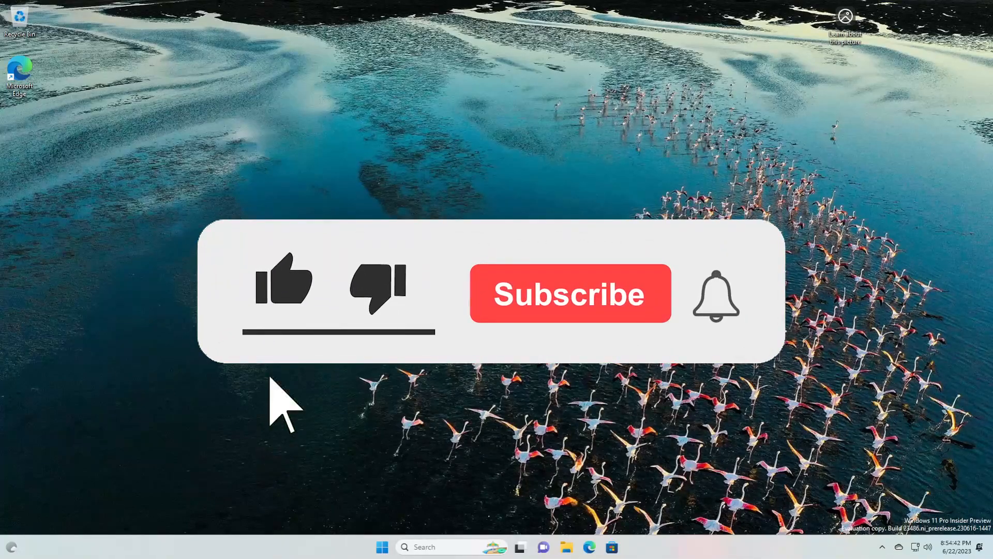
Open Personalization > Dynamic Lighting and expand Effects: Solid Color, Breathing, Rainbow, Wave, Wheel, Gradient
{"action": "left_click", "coordinate": [282, 279]}
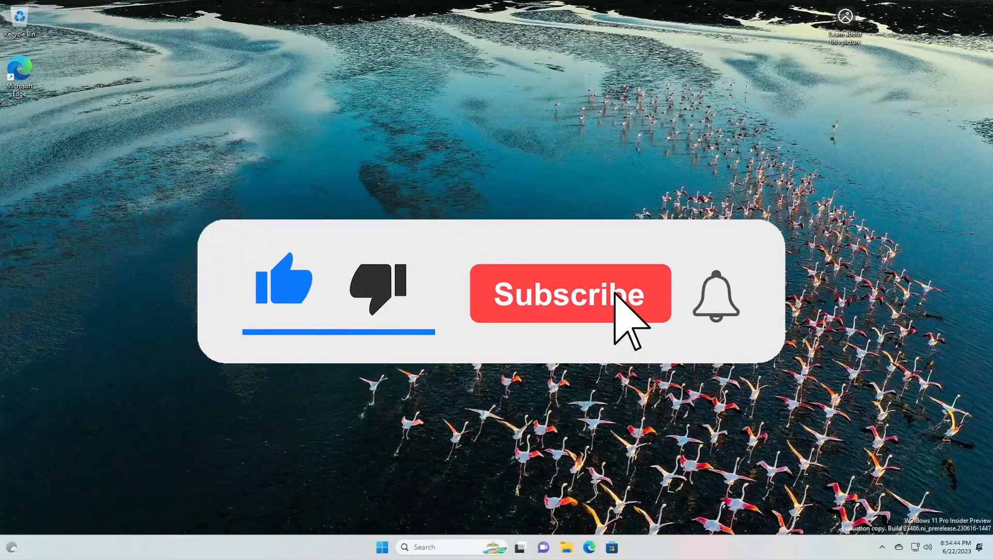
{"action": "left_click", "coordinate": [569, 292]}
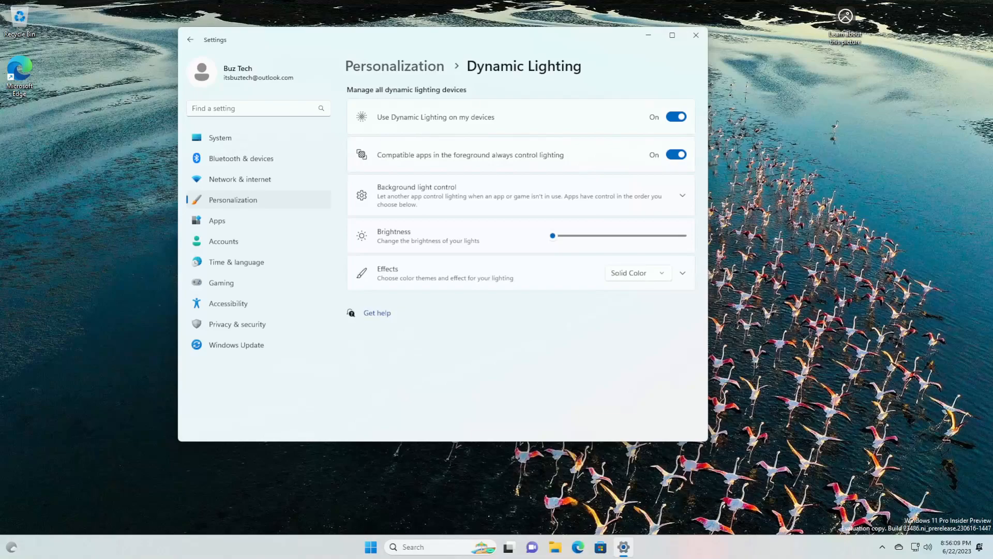
{"action": "left_click", "coordinate": [636, 273]}
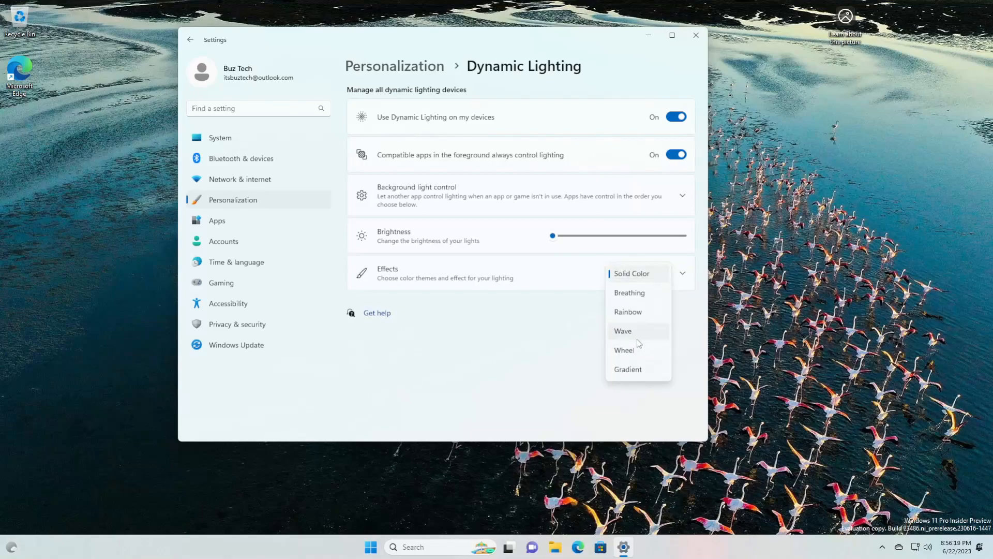
{"action": "left_click", "coordinate": [236, 262]}
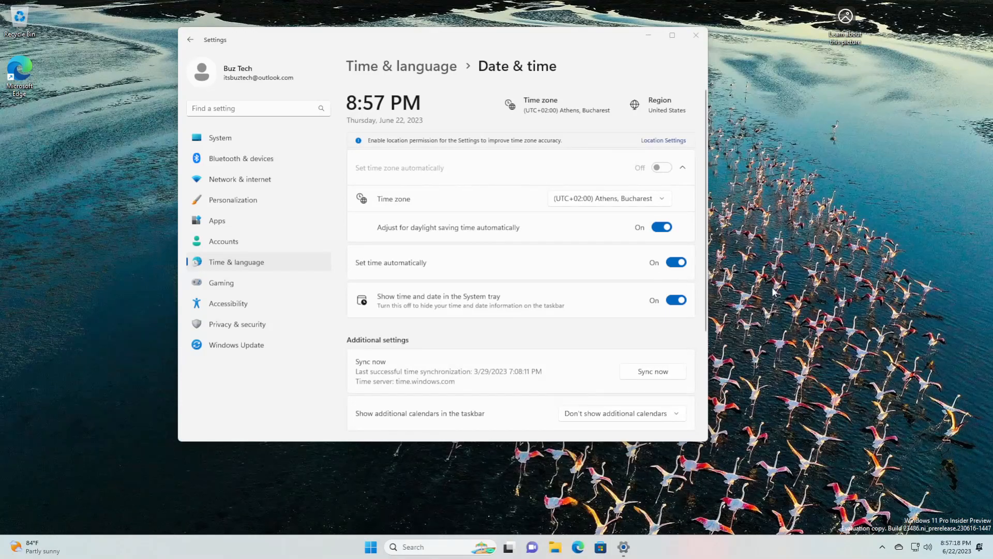
{"action": "mouse_move", "coordinate": [782, 283]}
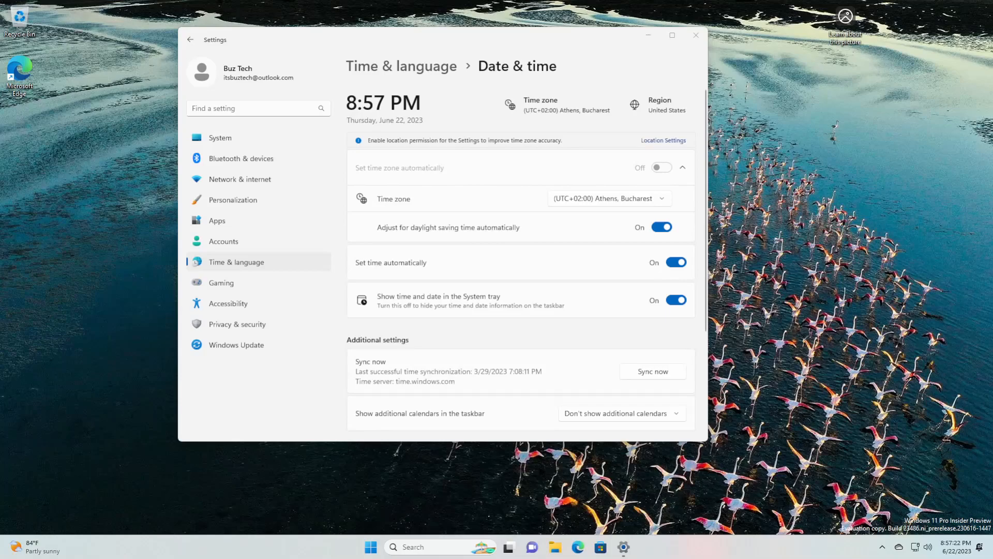
{"action": "mouse_move", "coordinate": [835, 168]}
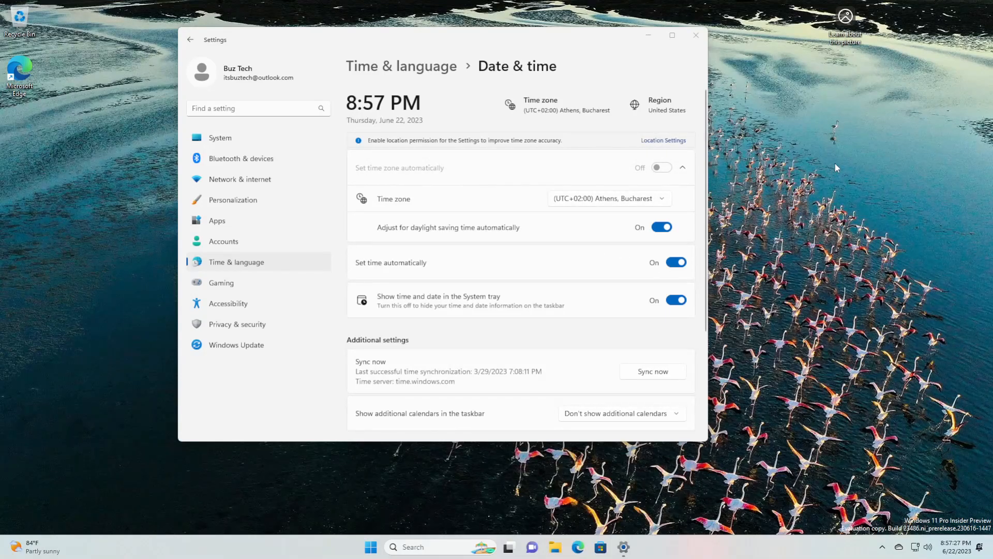
{"action": "mouse_move", "coordinate": [841, 164]}
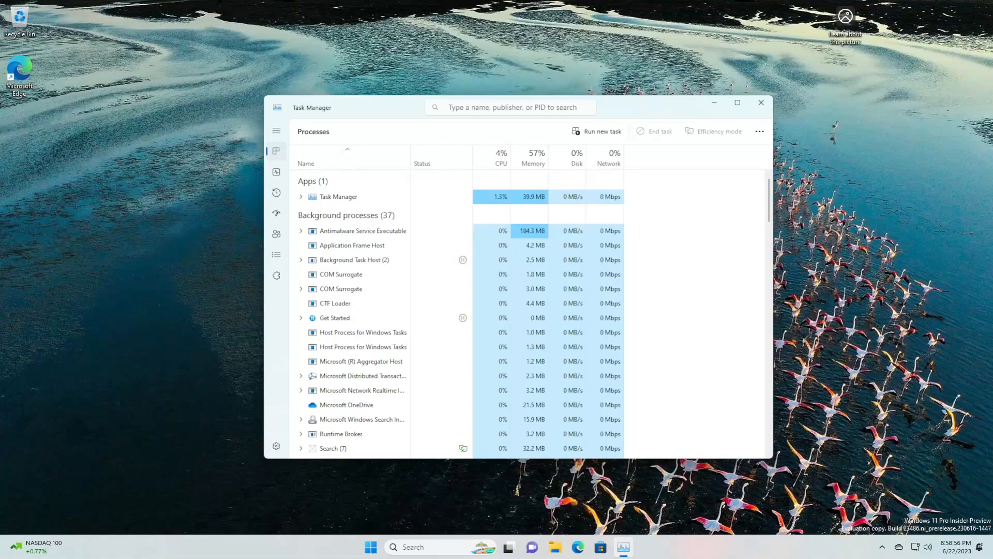
Close Task Manager with the window's X button, leaving the empty flamingo desktop
{"action": "left_click", "coordinate": [759, 102]}
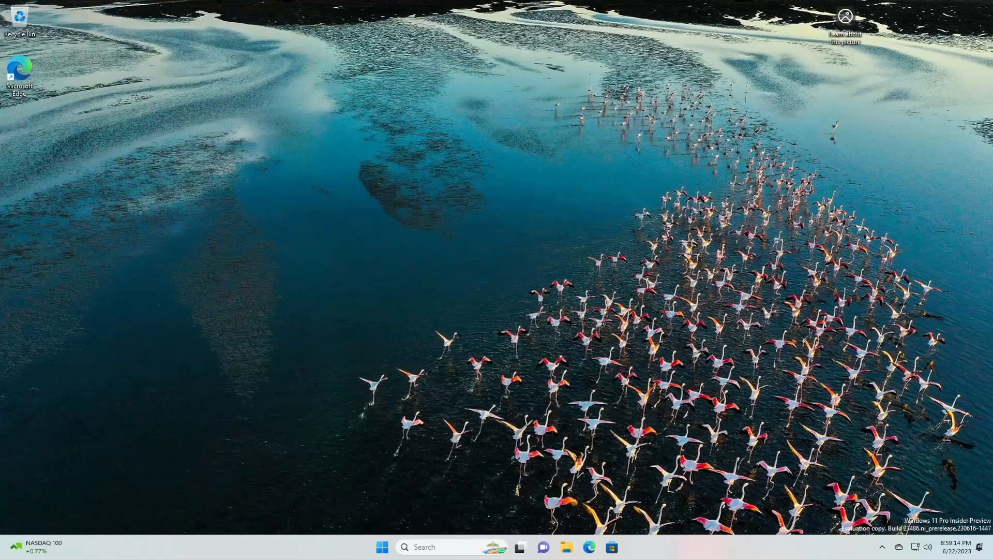